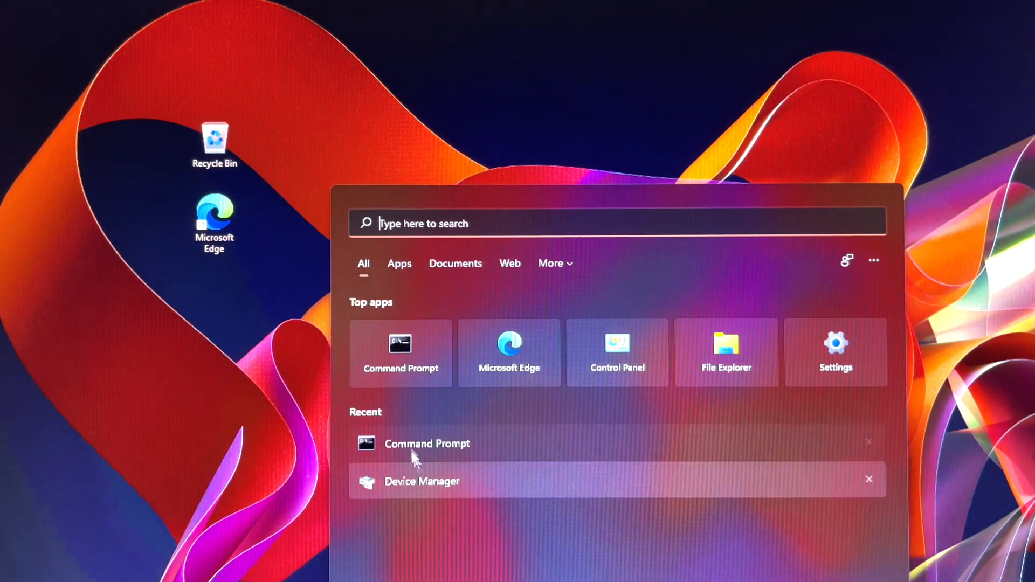
Launch Command Prompt with administrator rights from Start search, raising the UAC prompt.
left_click(427, 443)
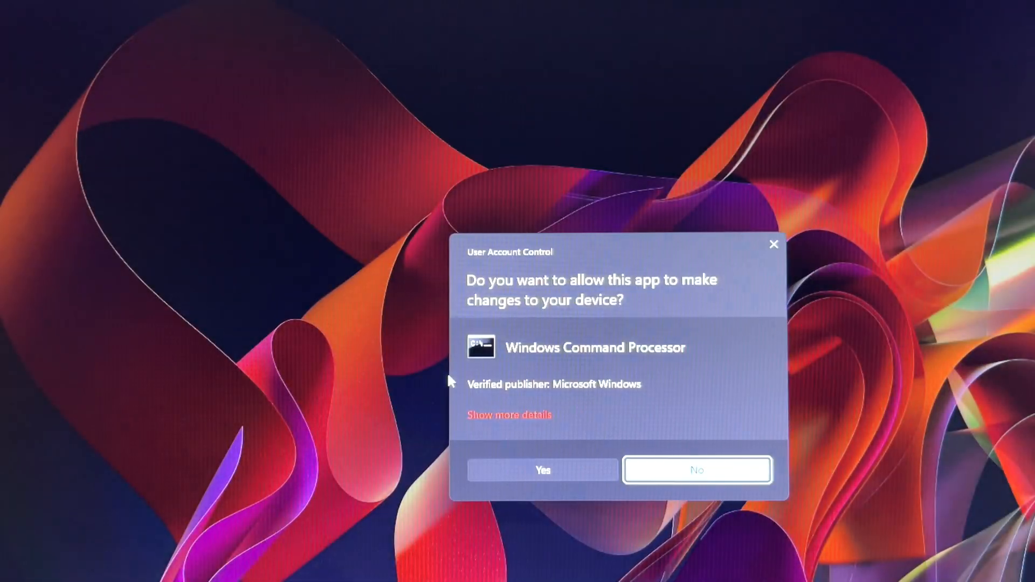
Confirm the UAC prompt and run sfc /scannow in the elevated window.
left_click(542, 470)
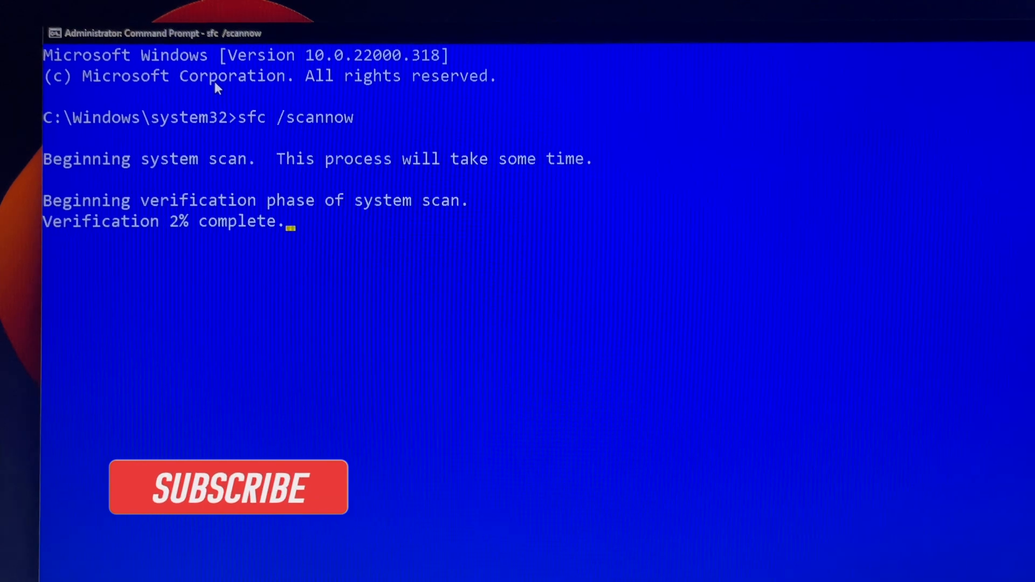
left_click(228, 488)
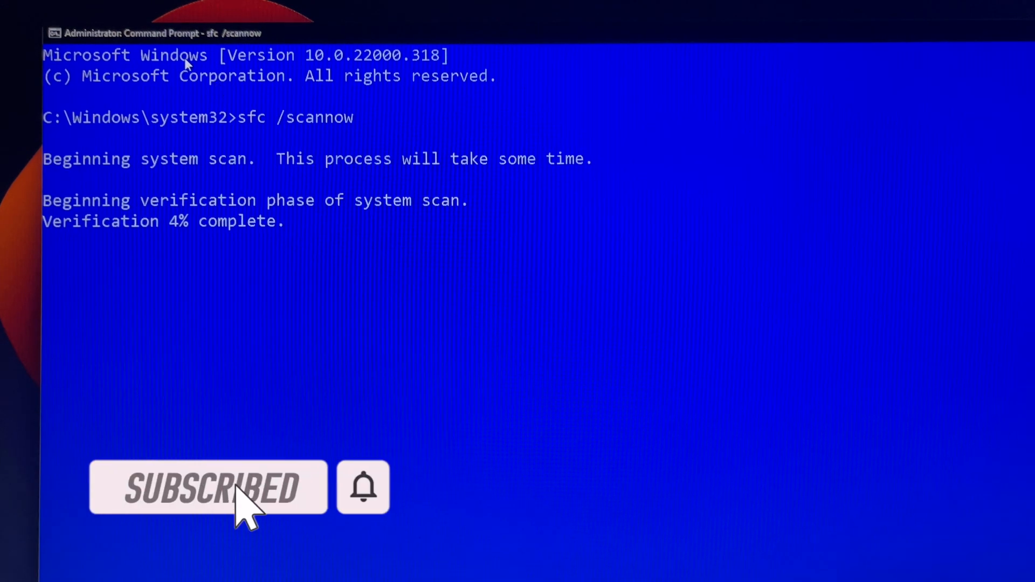
mouse_move(583, 410)
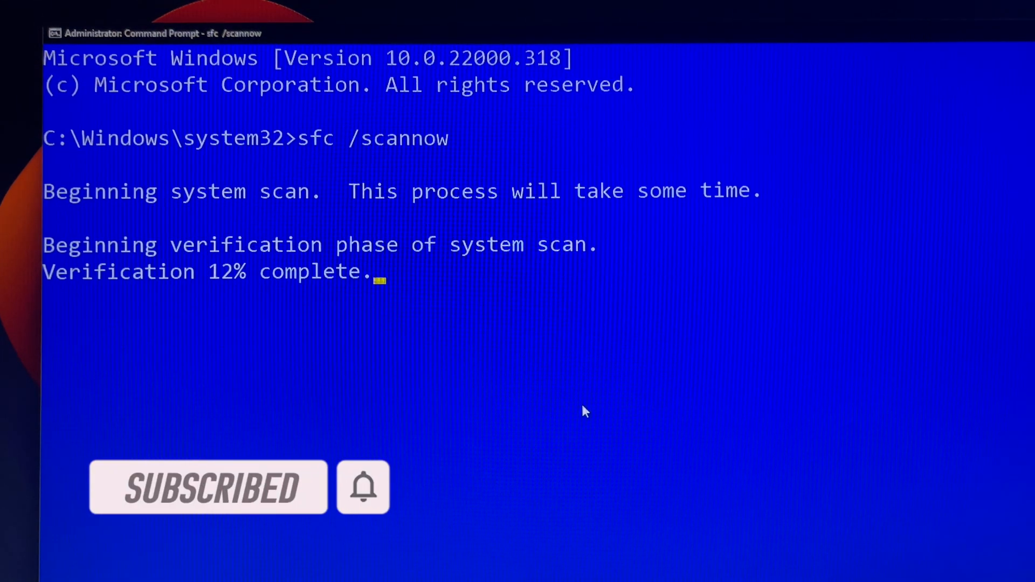